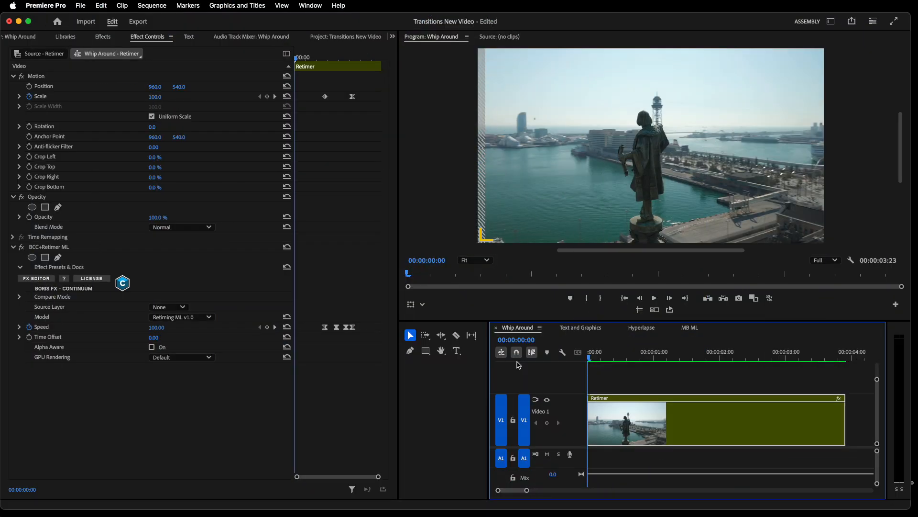
{"action": "mouse_move", "coordinate": [611, 353]}
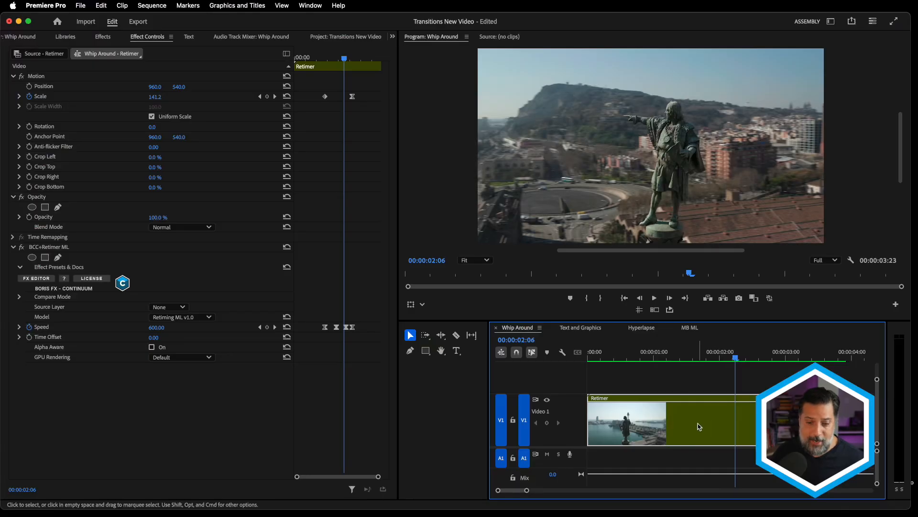
- Nest the retimed statue clip as a sequence named 'MB ML'
{"action": "right_click", "coordinate": [698, 426]}
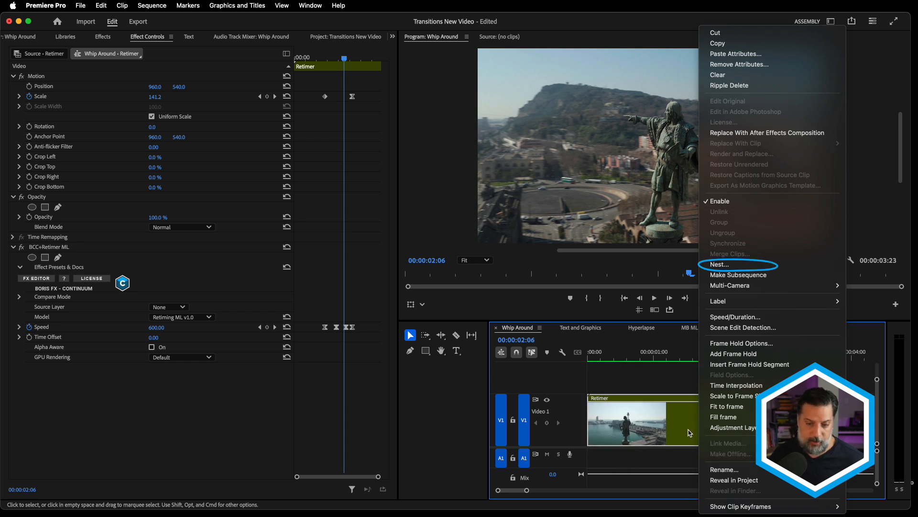
{"action": "mouse_move", "coordinate": [726, 264]}
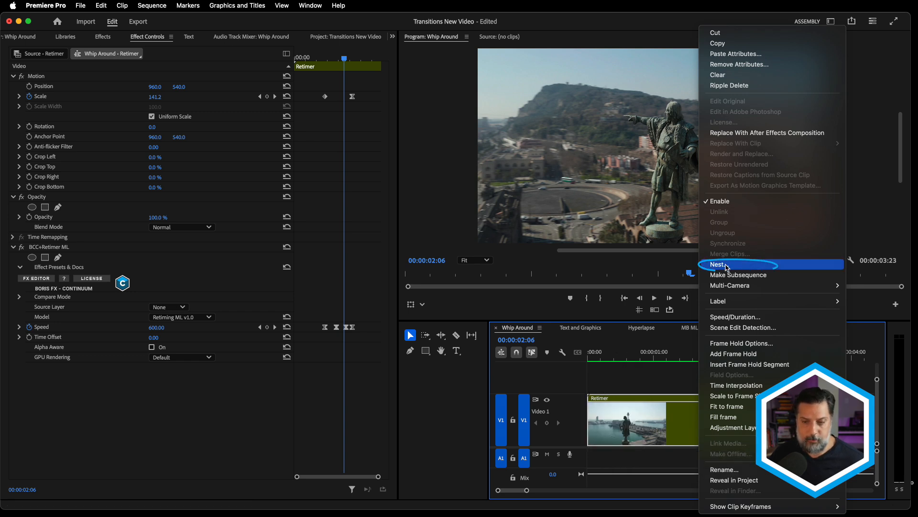
{"action": "left_click", "coordinate": [718, 264]}
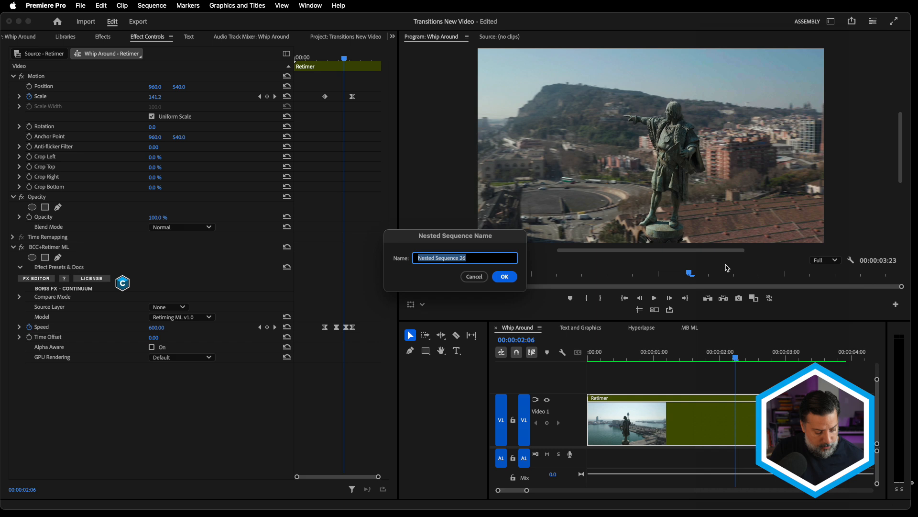
{"action": "type", "text": "MB ML"}
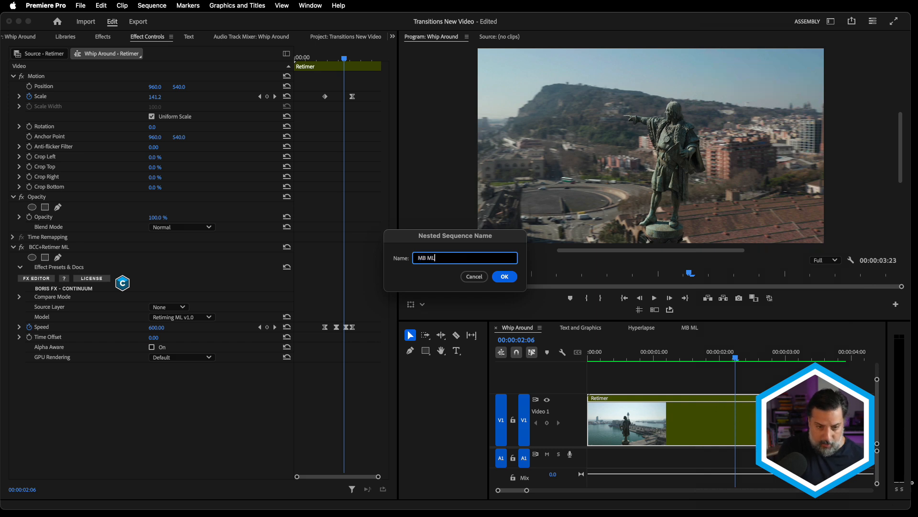
{"action": "left_click", "coordinate": [504, 276]}
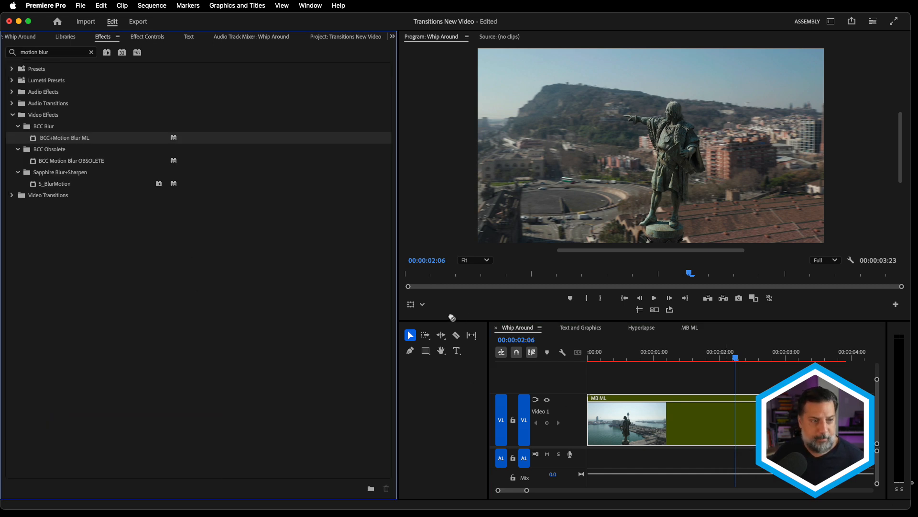
{"action": "mouse_move", "coordinate": [625, 419]}
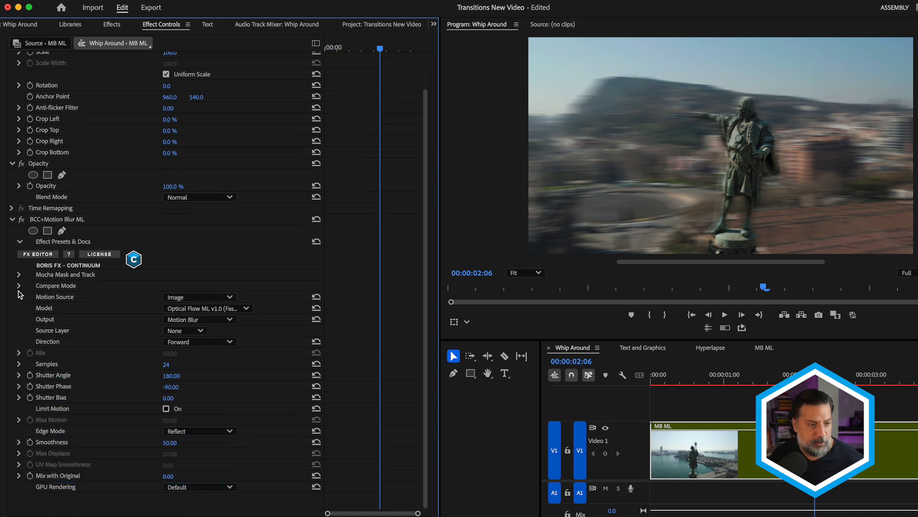
- Set the motion blur's Compare Mode to Side By Side
{"action": "left_click", "coordinate": [19, 286]}
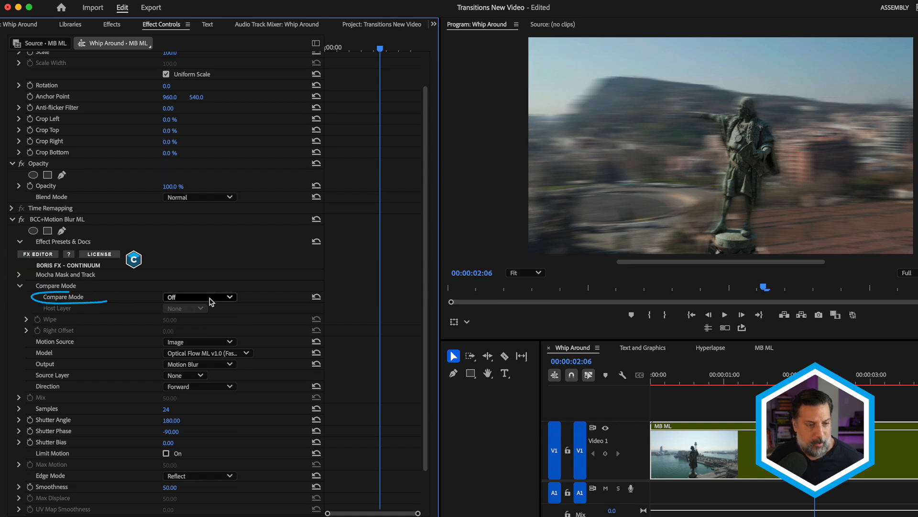
{"action": "left_click", "coordinate": [199, 297]}
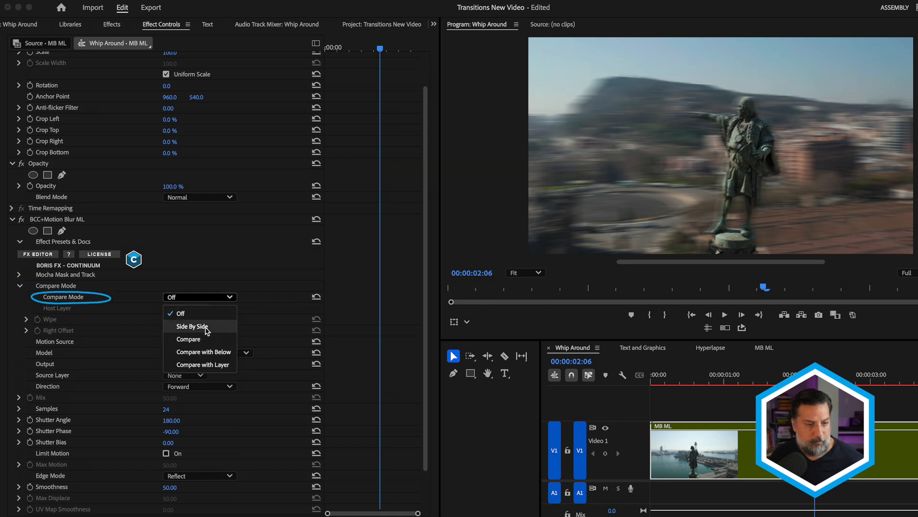
{"action": "left_click", "coordinate": [191, 325]}
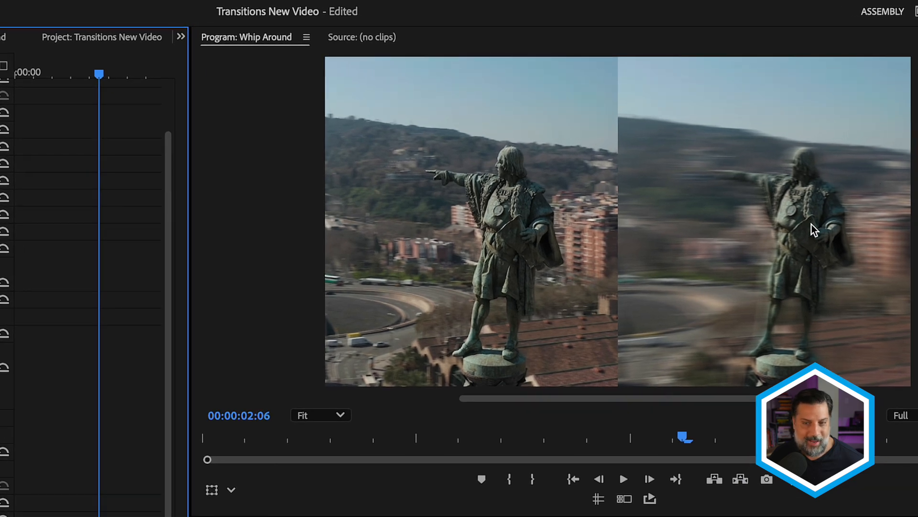
{"action": "mouse_move", "coordinate": [760, 252]}
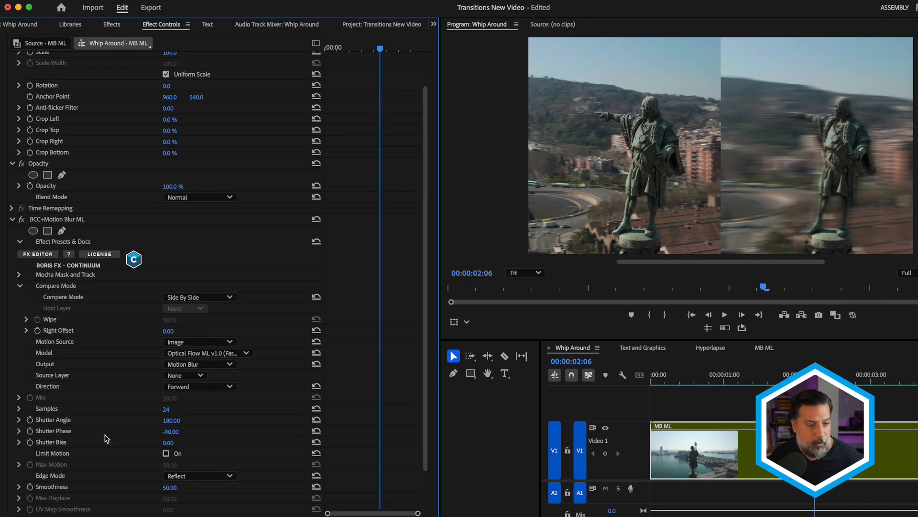
- Set Shutter Angle to 360 and Shutter Phase to -180 for heavier streaking
{"action": "scroll", "scroll_direction": "down", "scroll_amount": 3}
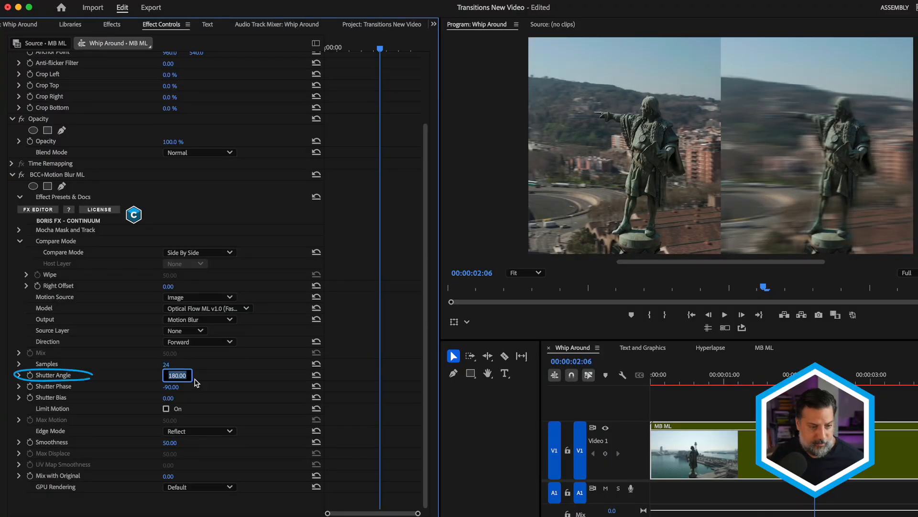
{"action": "type", "text": "3"}
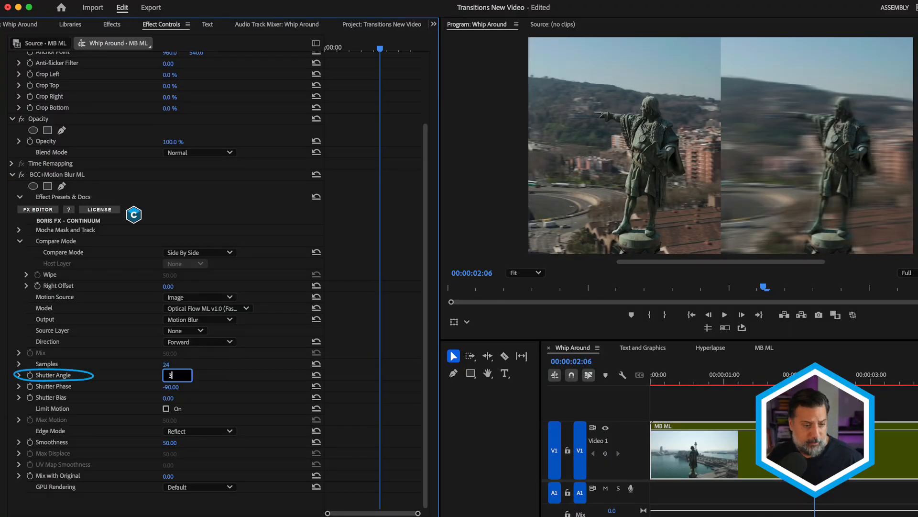
{"action": "type", "text": "360.00"}
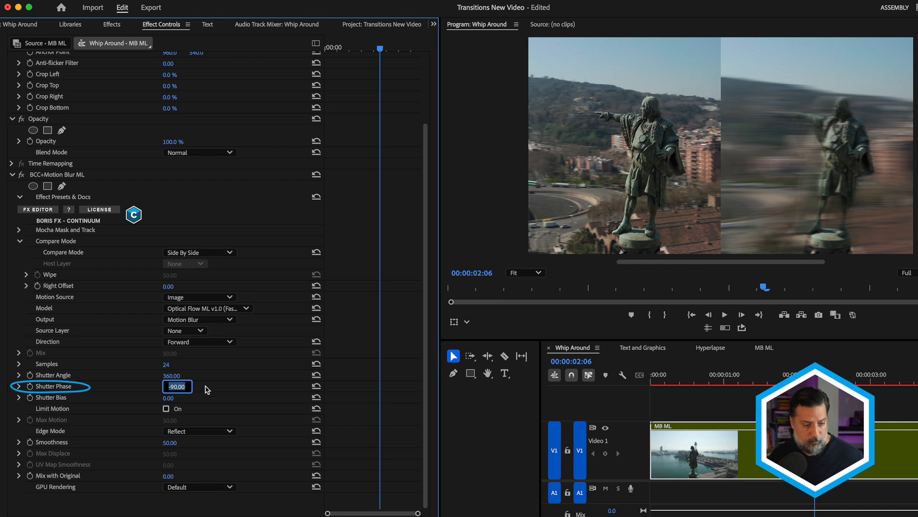
{"action": "type", "text": "-18"}
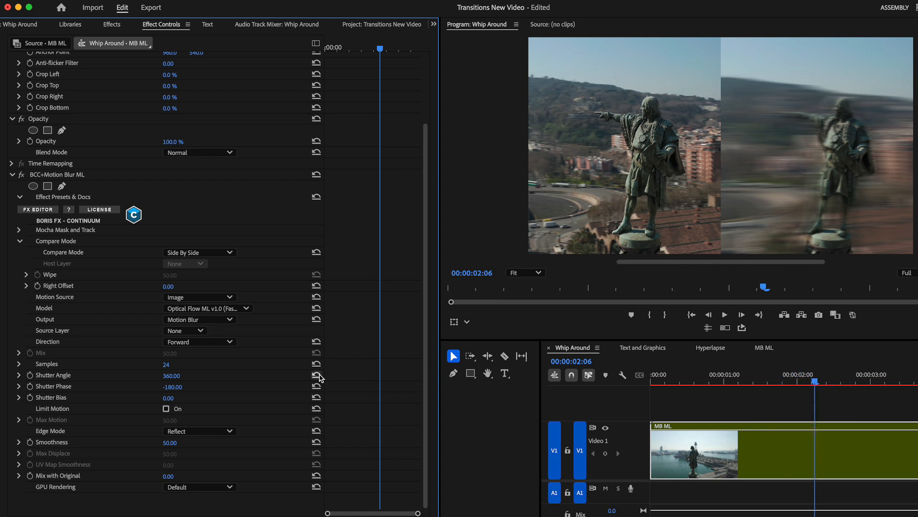
- Reset Shutter Angle to 180, turn Compare Mode off and switch to the Text and Graphics sequence
{"action": "left_click", "coordinate": [316, 375]}
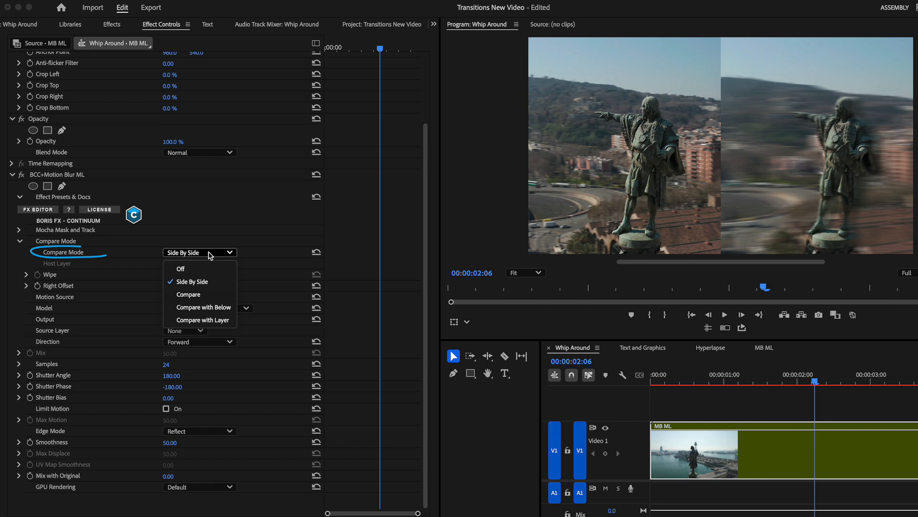
{"action": "left_click", "coordinate": [179, 268]}
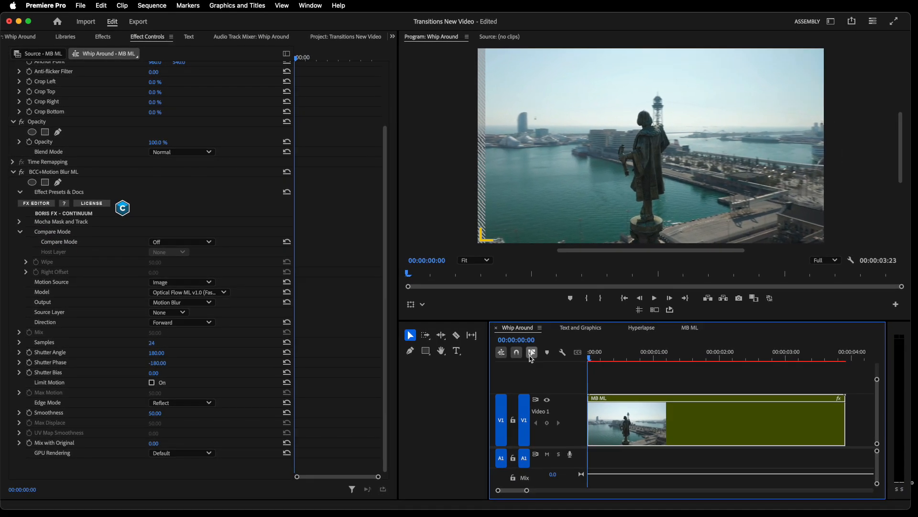
{"action": "left_click", "coordinate": [579, 327]}
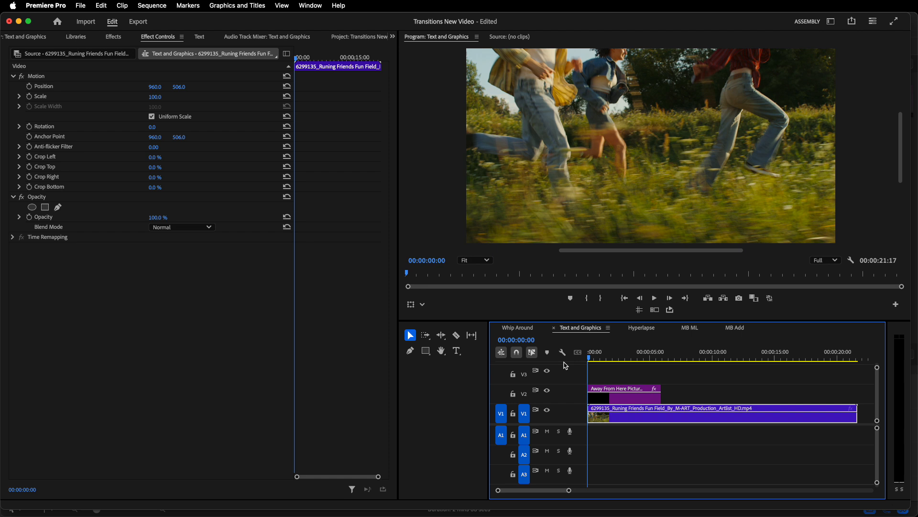
{"action": "left_click", "coordinate": [676, 351]}
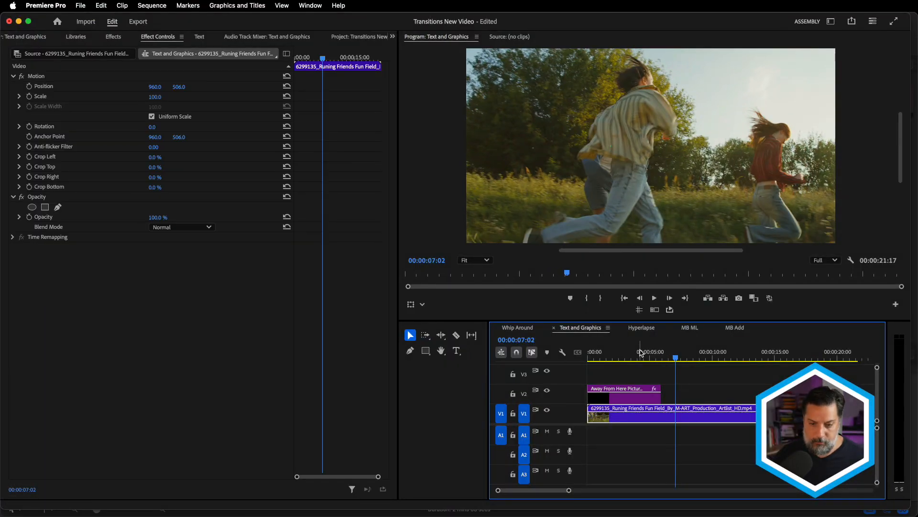
{"action": "left_click", "coordinate": [644, 356]}
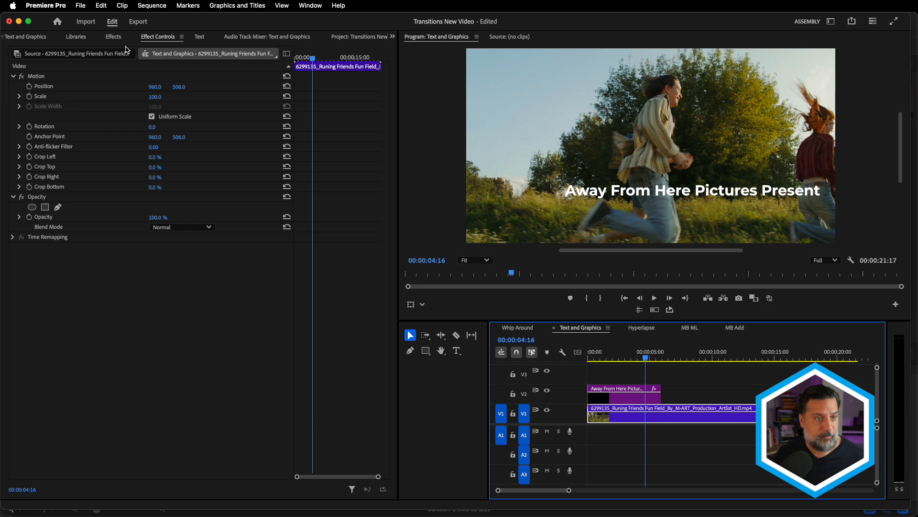
- Nest the title clip as 'L3rd ML' and apply BCC+Motion Blur ML to it
{"action": "right_click", "coordinate": [616, 388]}
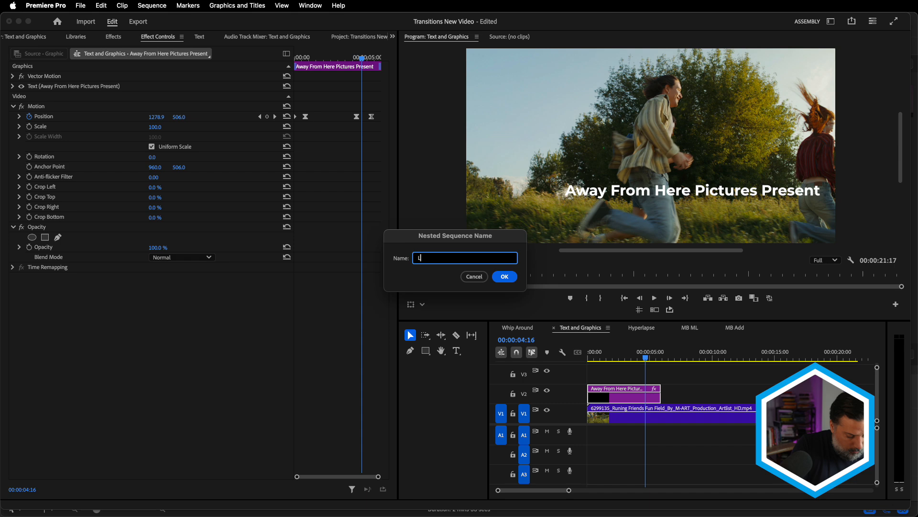
{"action": "type", "text": "L3rd ML"}
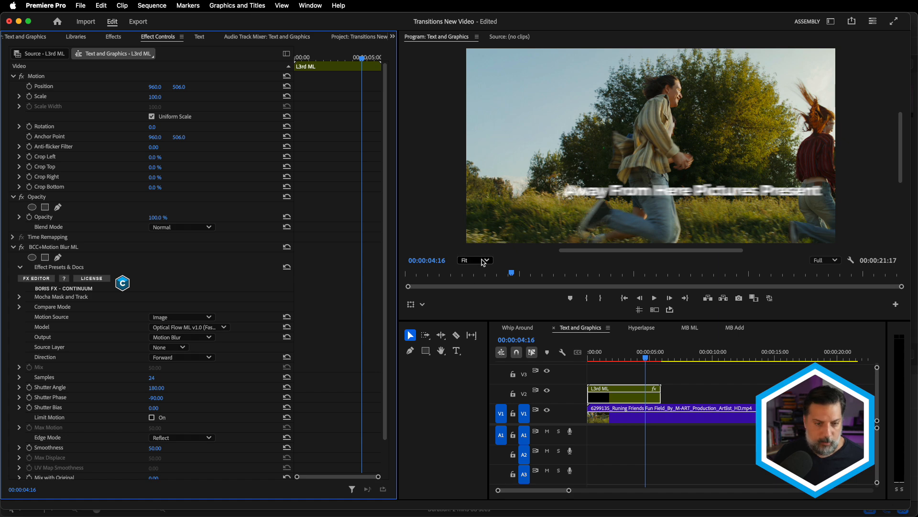
- Magnify the Program Monitor to 200% and reduce the title's motion blur Samples to 4
{"action": "left_click", "coordinate": [472, 260]}
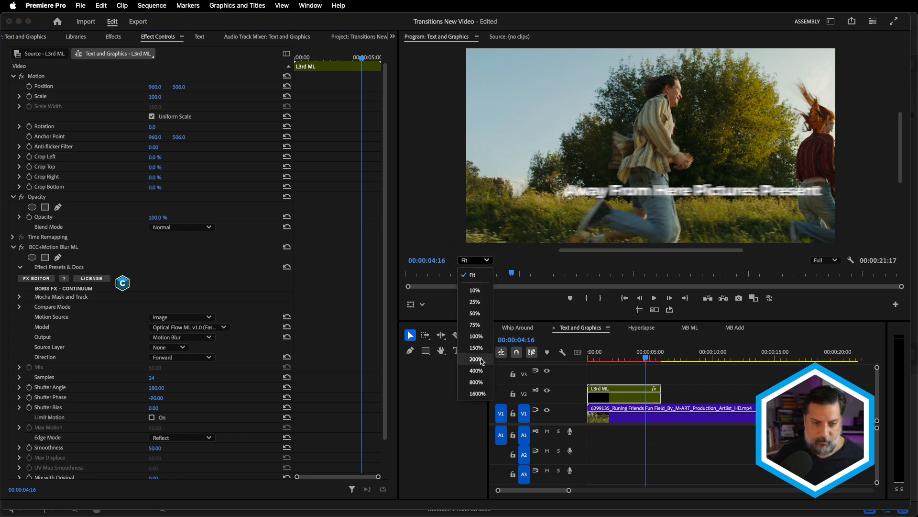
{"action": "left_click", "coordinate": [476, 358]}
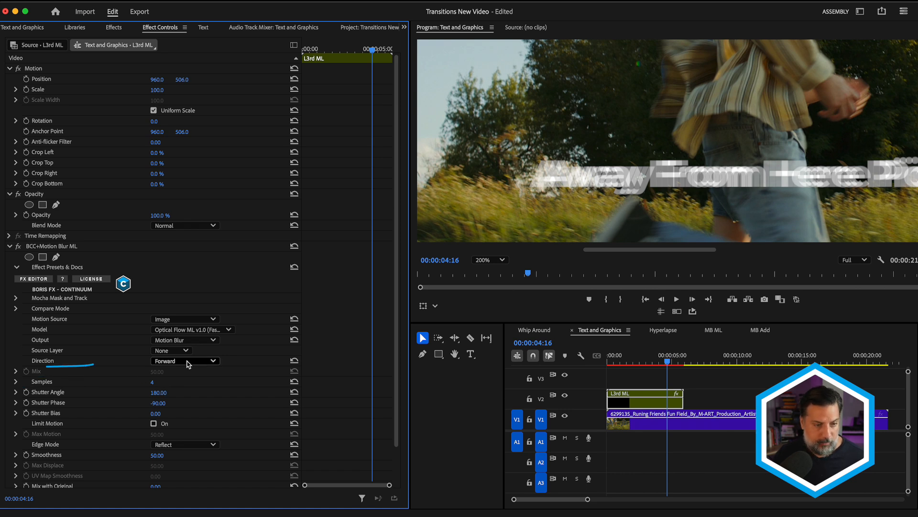
- Set the title's blur direction to both directions and enter 24 in the blur settings
{"action": "left_click", "coordinate": [185, 361]}
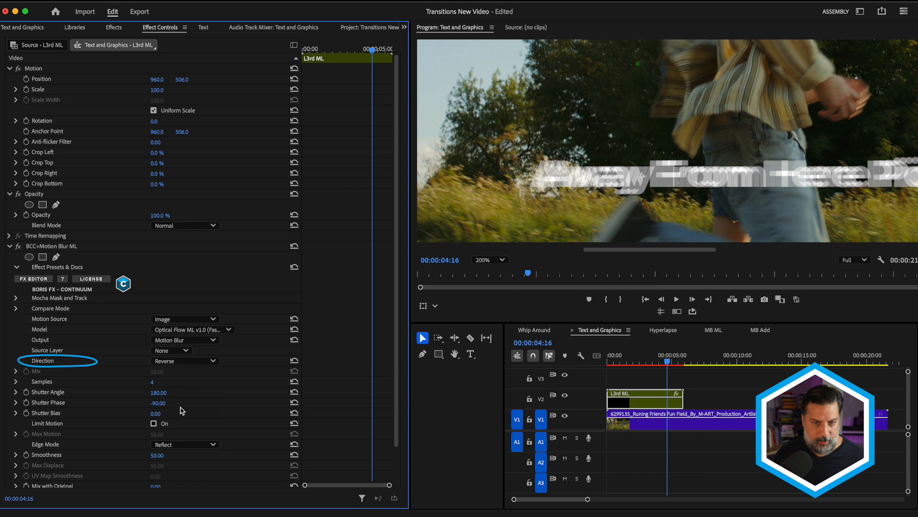
{"action": "left_click", "coordinate": [212, 361]}
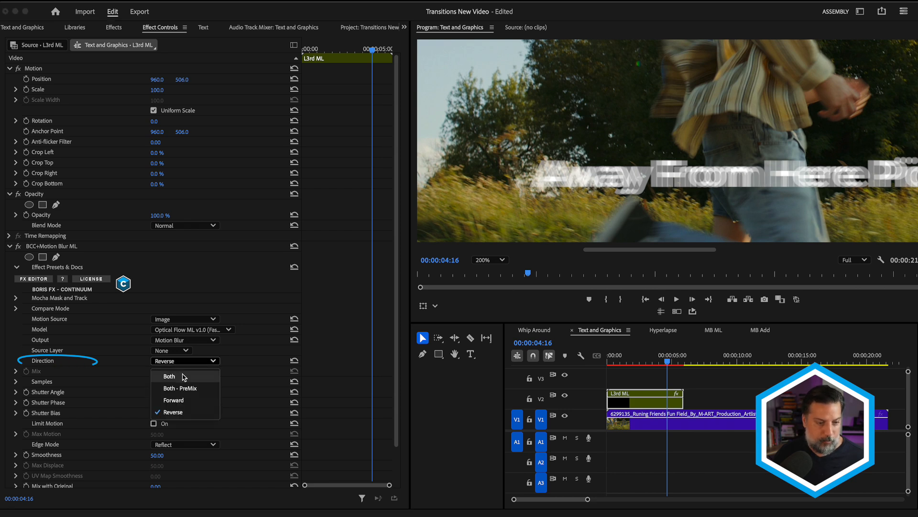
{"action": "left_click", "coordinate": [169, 375]}
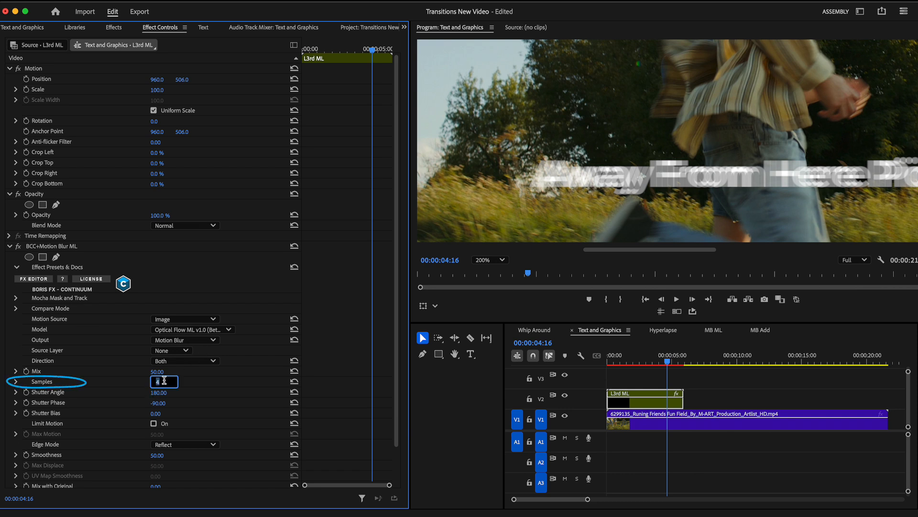
{"action": "type", "text": "24"}
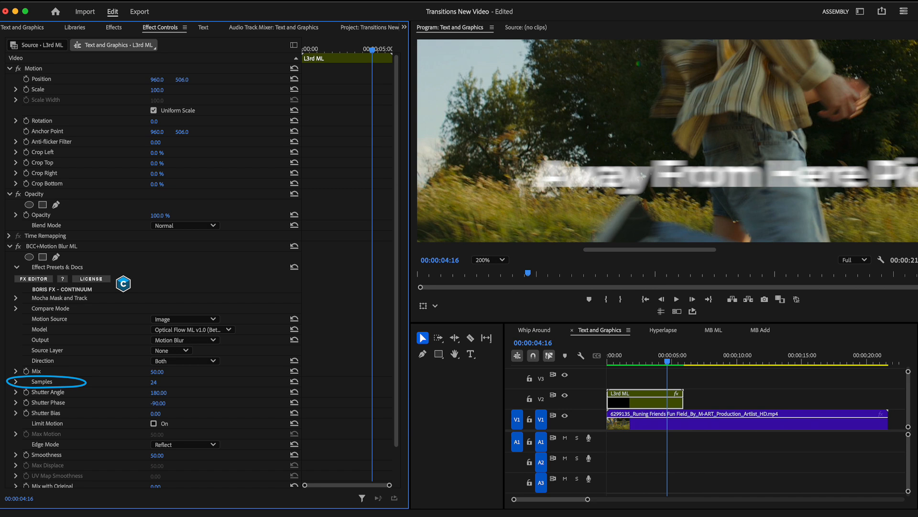
{"action": "mouse_move", "coordinate": [503, 259]}
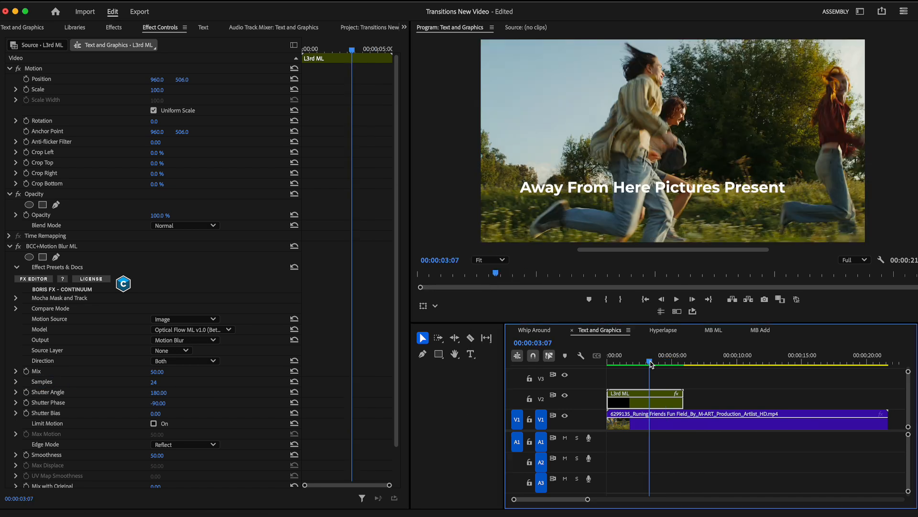
- Switch to the Hyperlapse sequence holding the retimed train clip
{"action": "left_click", "coordinate": [663, 330]}
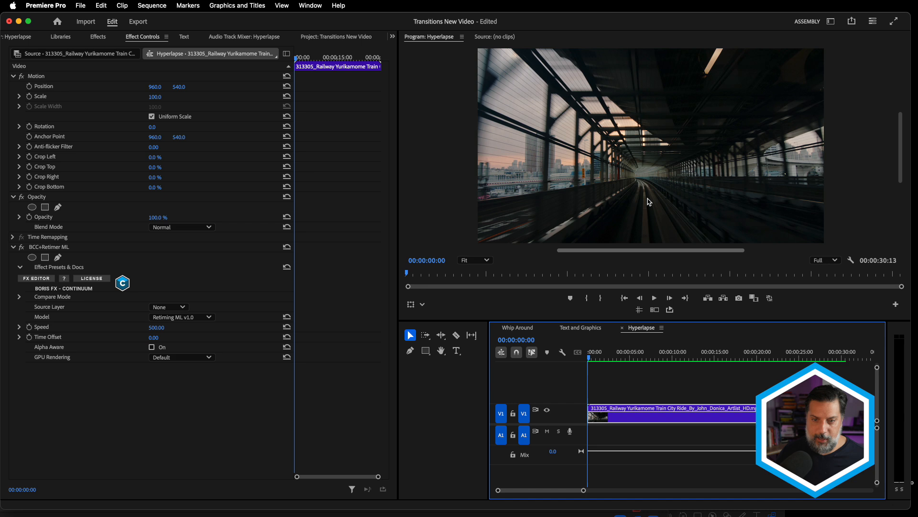
{"action": "mouse_move", "coordinate": [679, 156]}
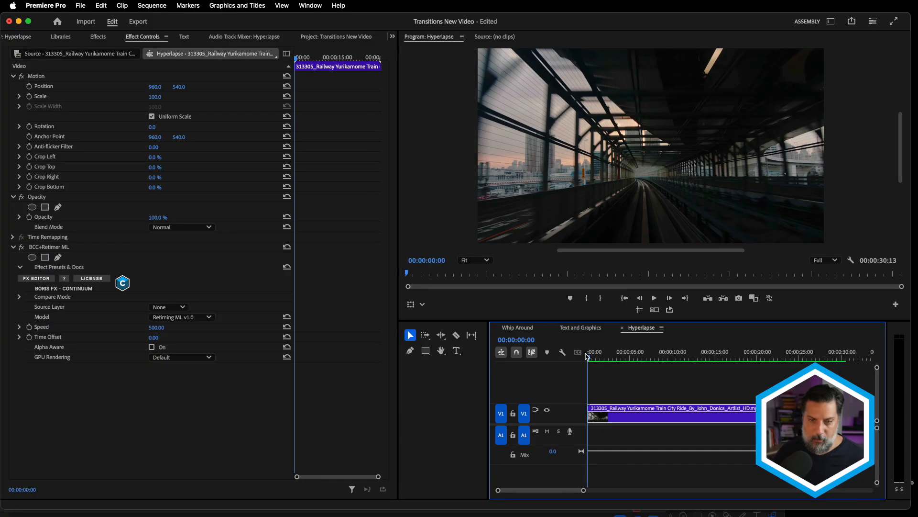
- Select the train clip on V1 and bring up its context menu
{"action": "left_click", "coordinate": [601, 351]}
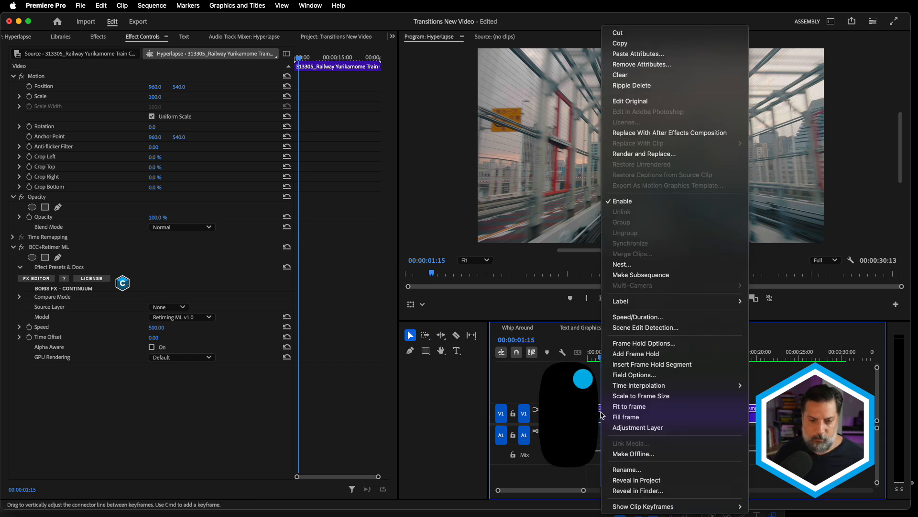
- Nest the train clip as a sequence named 'Hyper ML'
{"action": "left_click", "coordinate": [621, 264]}
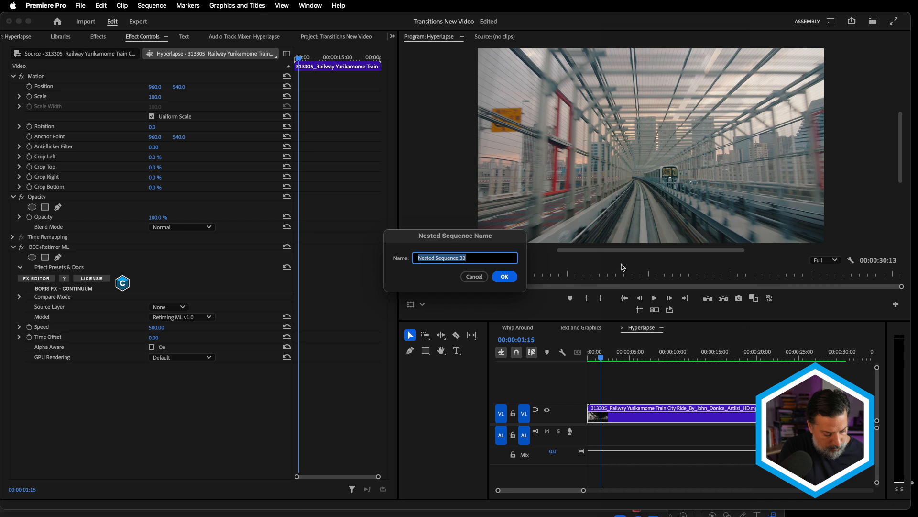
{"action": "type", "text": "Hype"}
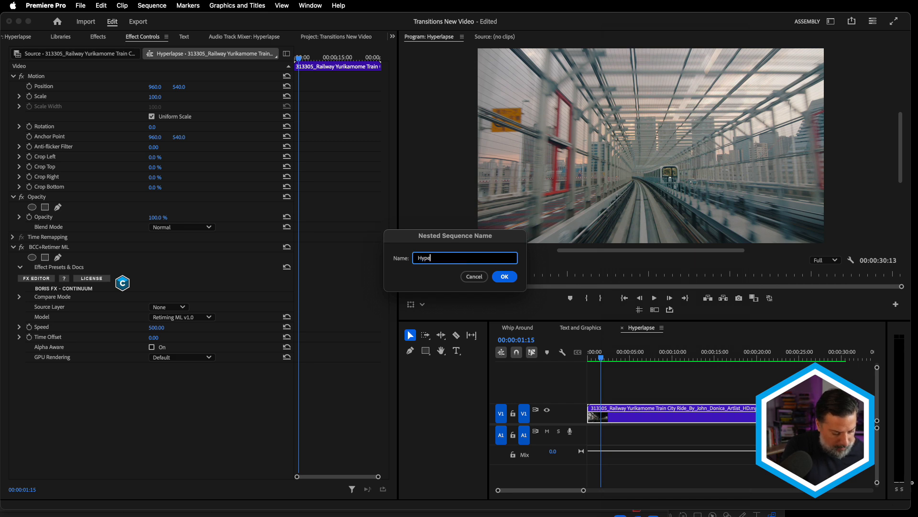
{"action": "left_click", "coordinate": [504, 275]}
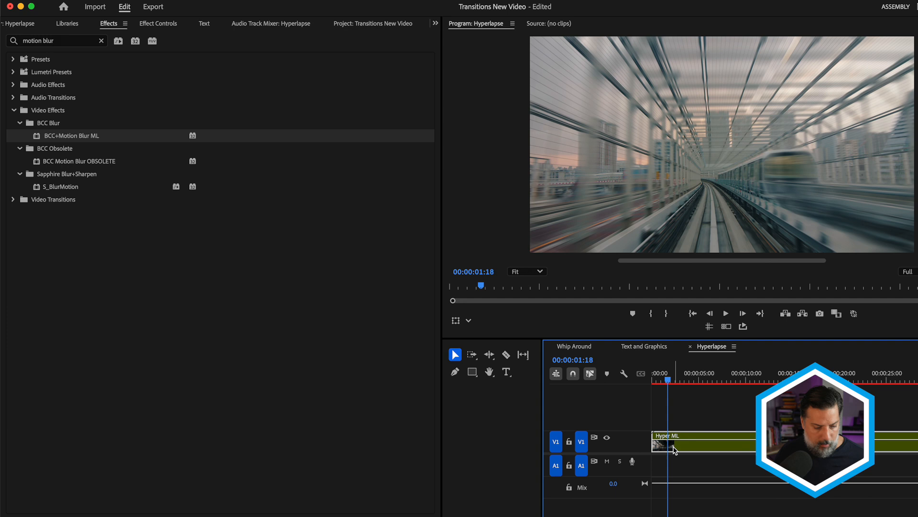
- Apply BCC+Motion Blur ML to the Hyper ML clip and inspect its output choices
{"action": "left_click", "coordinate": [156, 23]}
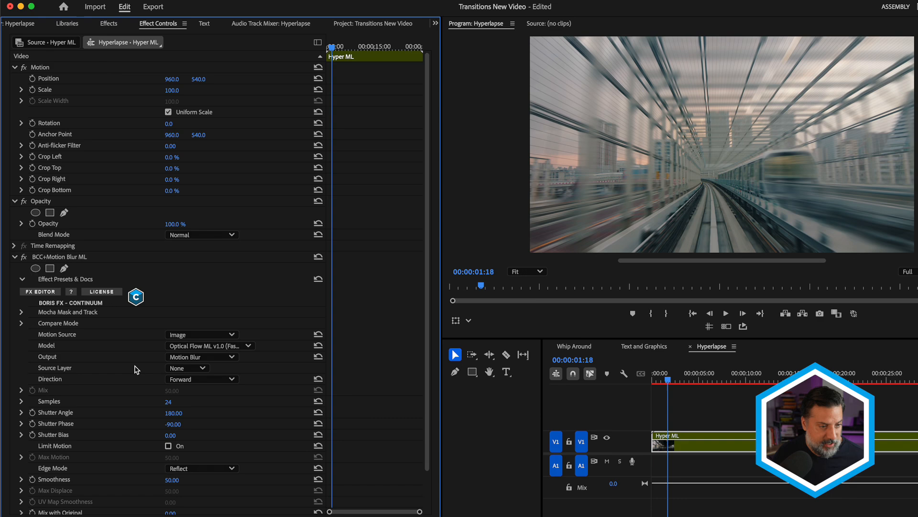
{"action": "left_click", "coordinate": [201, 357]}
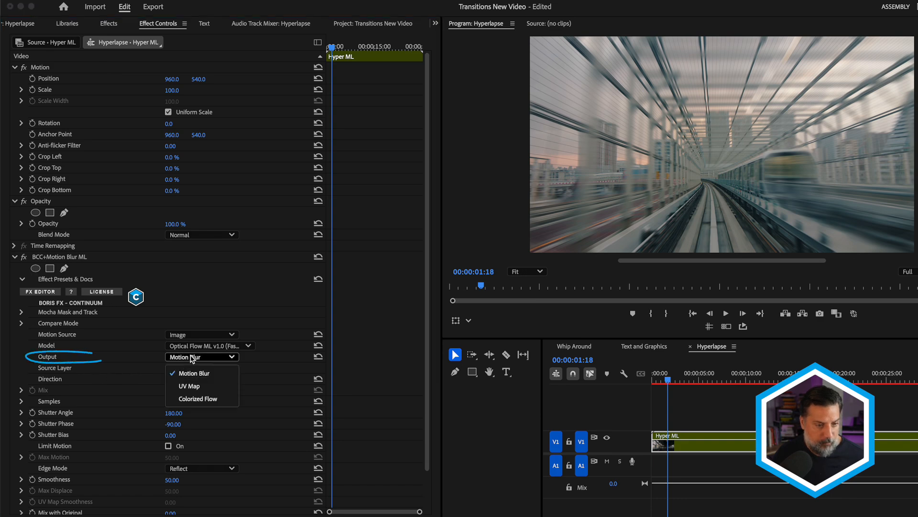
- Show the output as colorized flow, trying Reverse then settling on Direction Both
{"action": "left_click", "coordinate": [198, 398]}
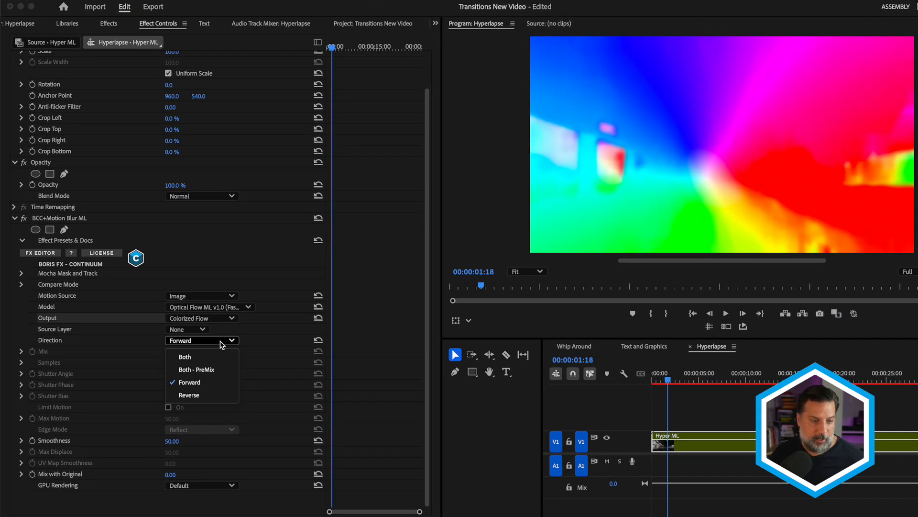
{"action": "left_click", "coordinate": [188, 395]}
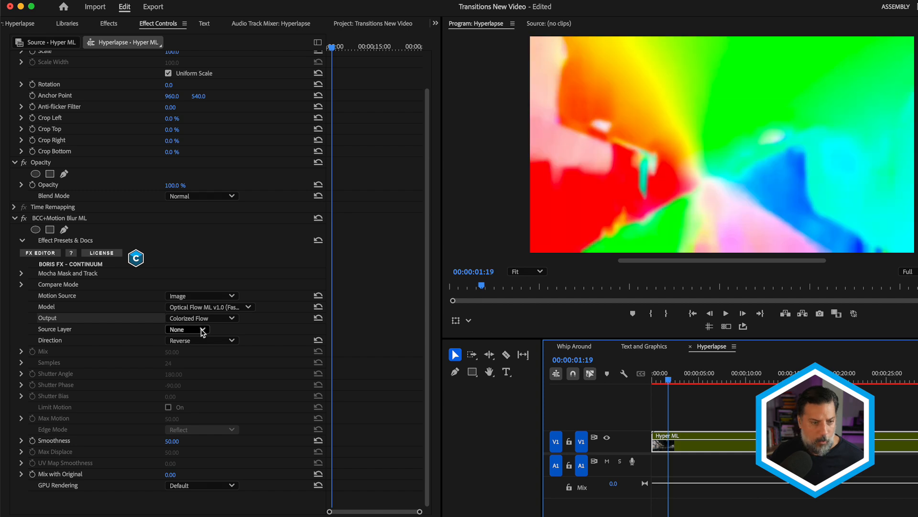
{"action": "left_click", "coordinate": [202, 340]}
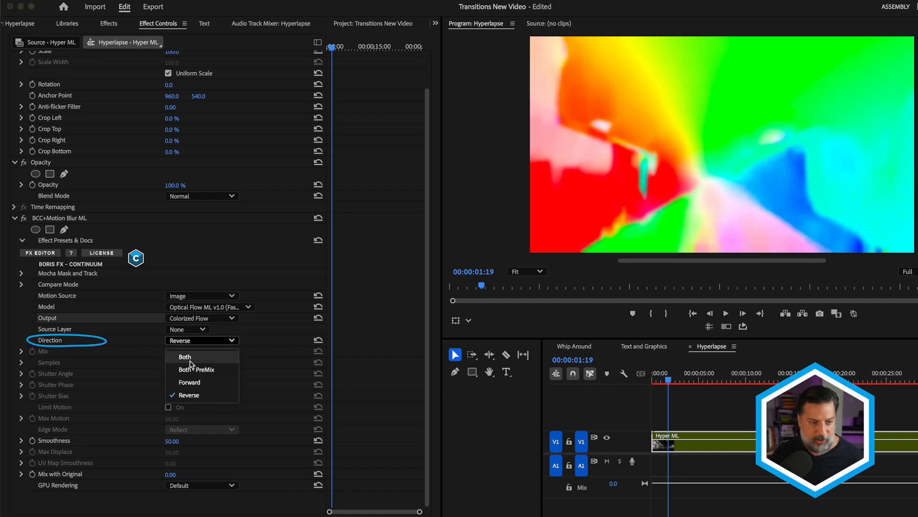
{"action": "left_click", "coordinate": [184, 357]}
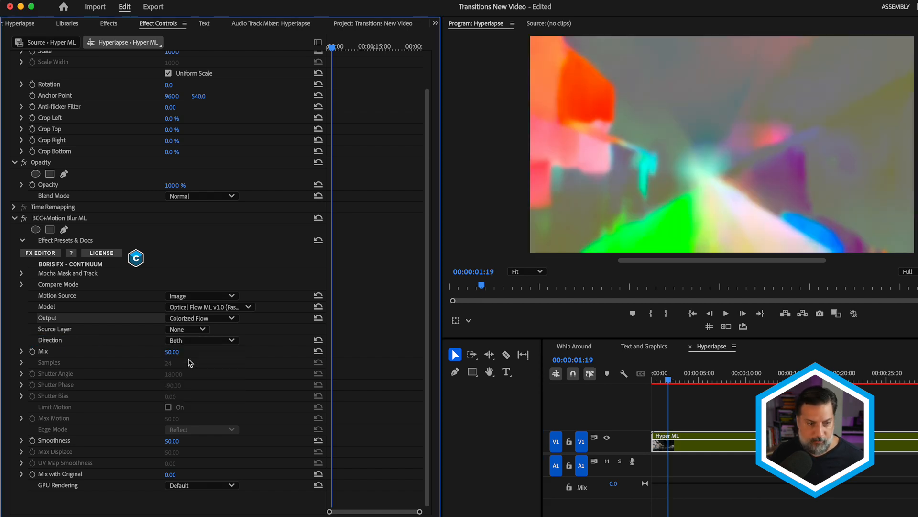
- Choose the Optical Flow ML v1.0 (Better) model
{"action": "left_click", "coordinate": [209, 307]}
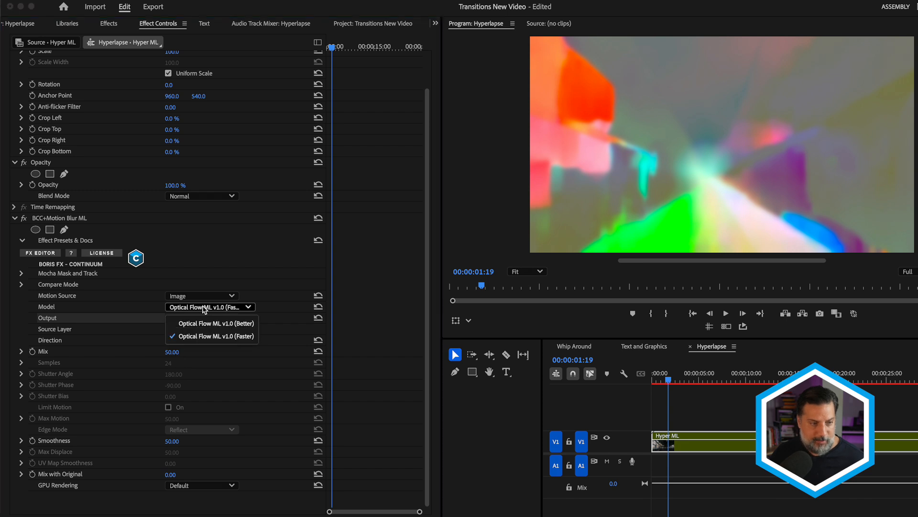
{"action": "left_click", "coordinate": [215, 323]}
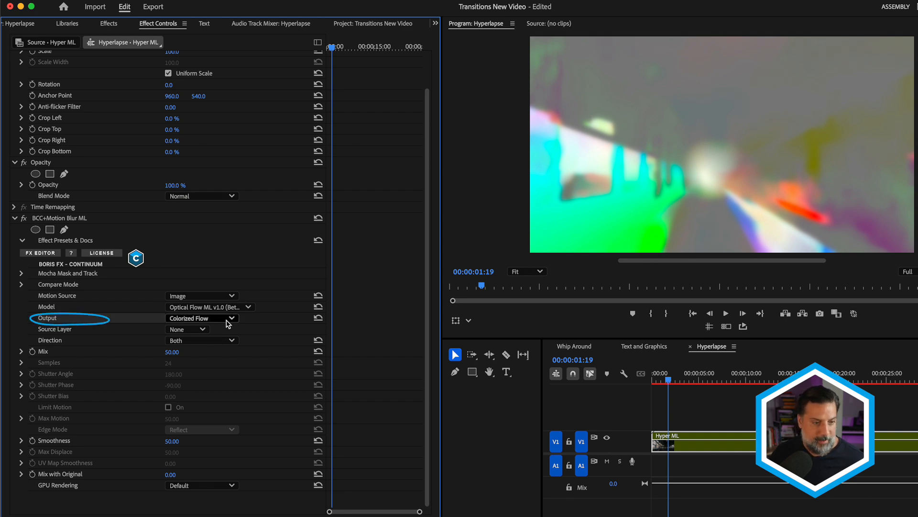
- Switch Output back to Motion Blur with Shutter Angle 450 and Shutter Phase -225
{"action": "left_click", "coordinate": [202, 317]}
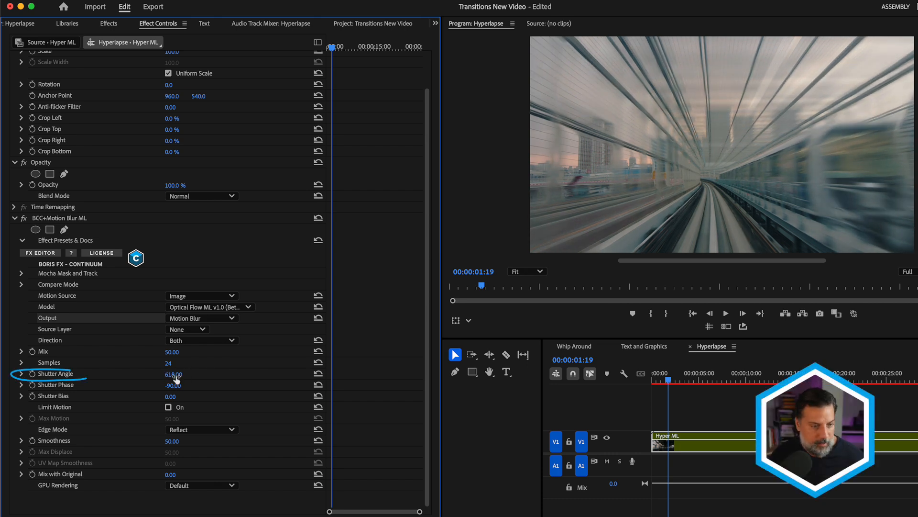
{"action": "type", "text": "450"}
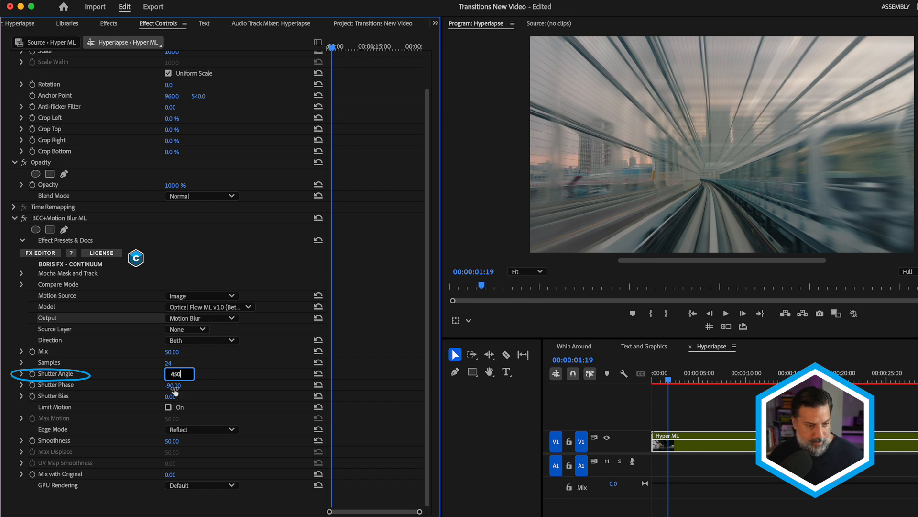
{"action": "left_click", "coordinate": [179, 385]}
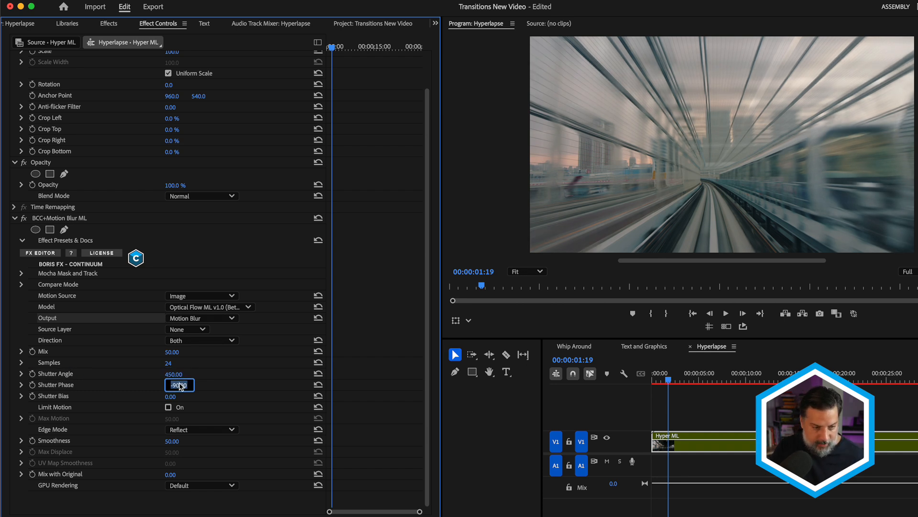
{"action": "type", "text": "-225"}
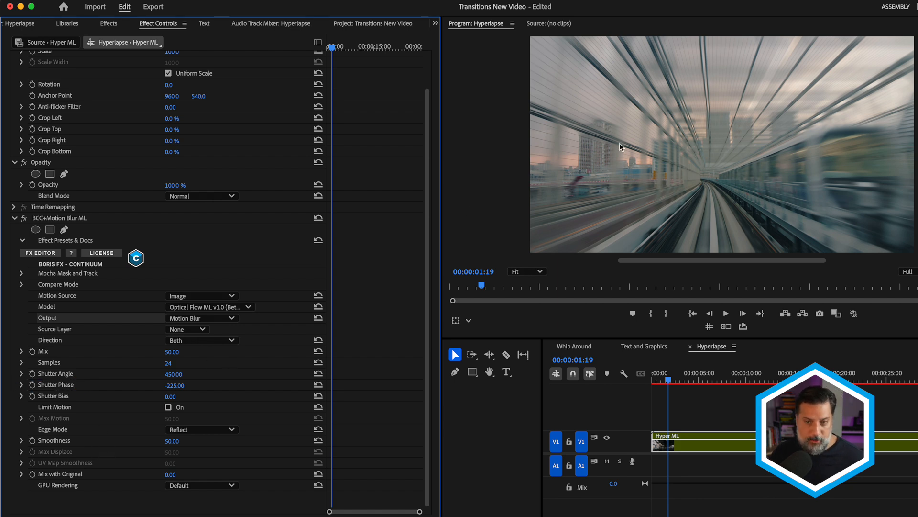
{"action": "mouse_move", "coordinate": [255, 428]}
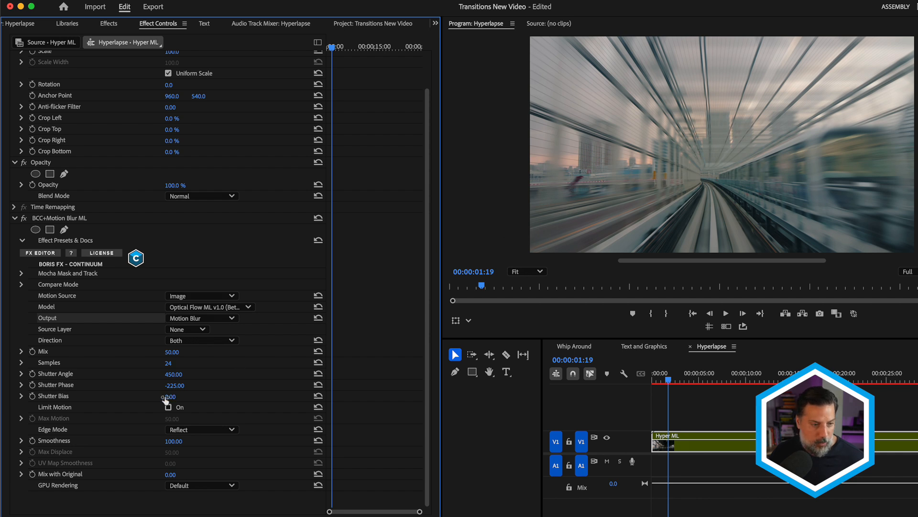
- Test the Limit Motion checkbox briefly, then leave it off with Smoothness at 100
{"action": "left_click", "coordinate": [168, 407]}
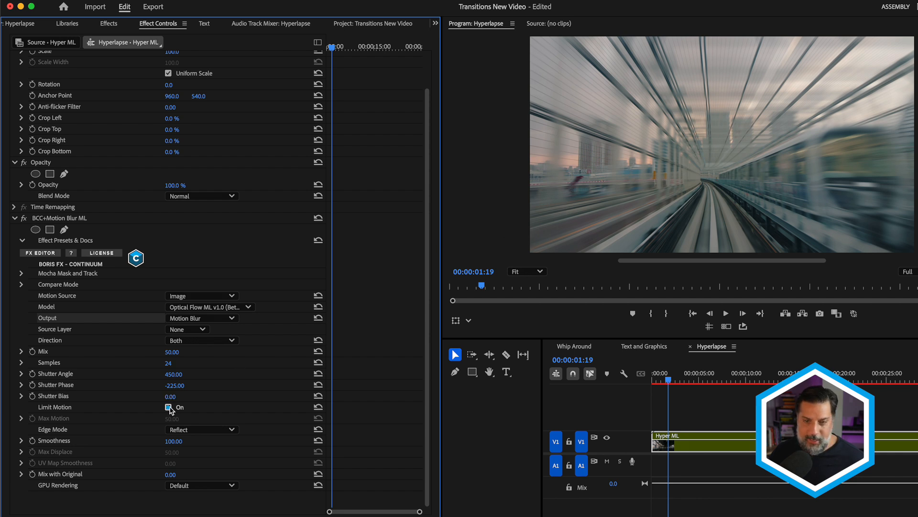
{"action": "left_click", "coordinate": [169, 407]}
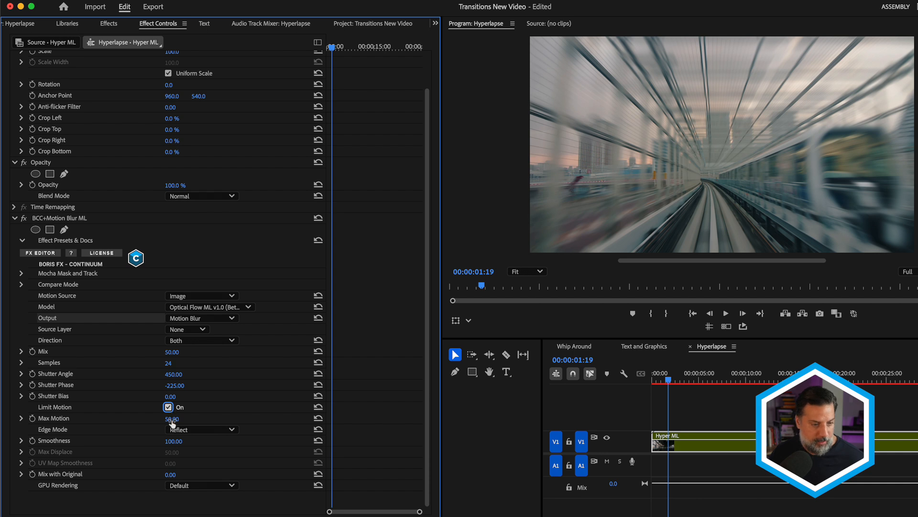
{"action": "left_click", "coordinate": [169, 406]}
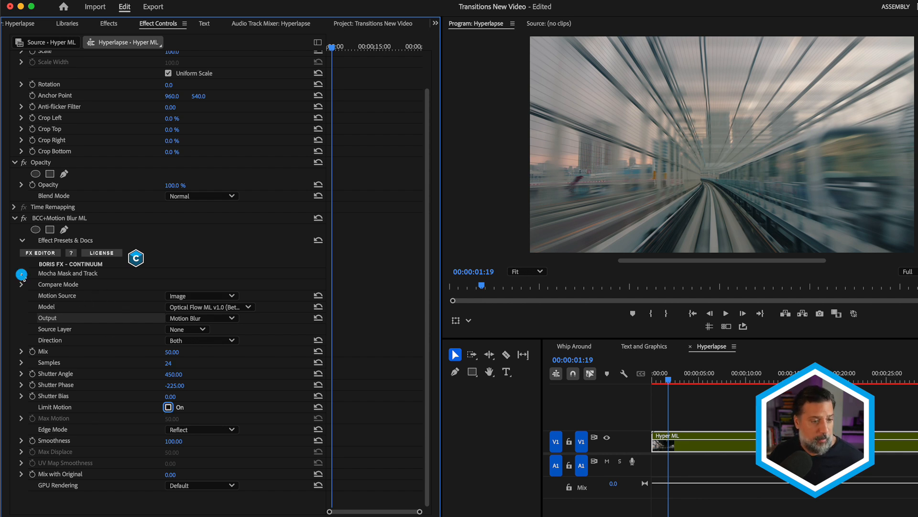
{"action": "left_click", "coordinate": [21, 273]}
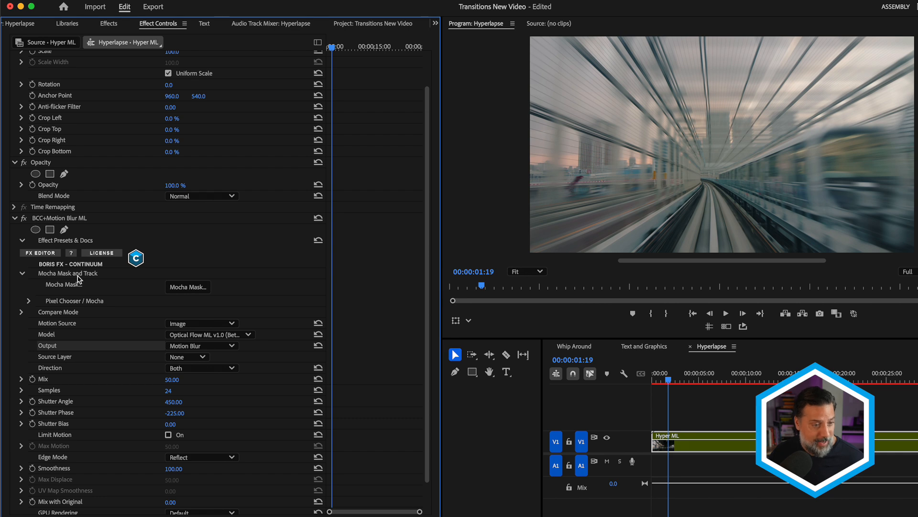
{"action": "left_click", "coordinate": [27, 300]}
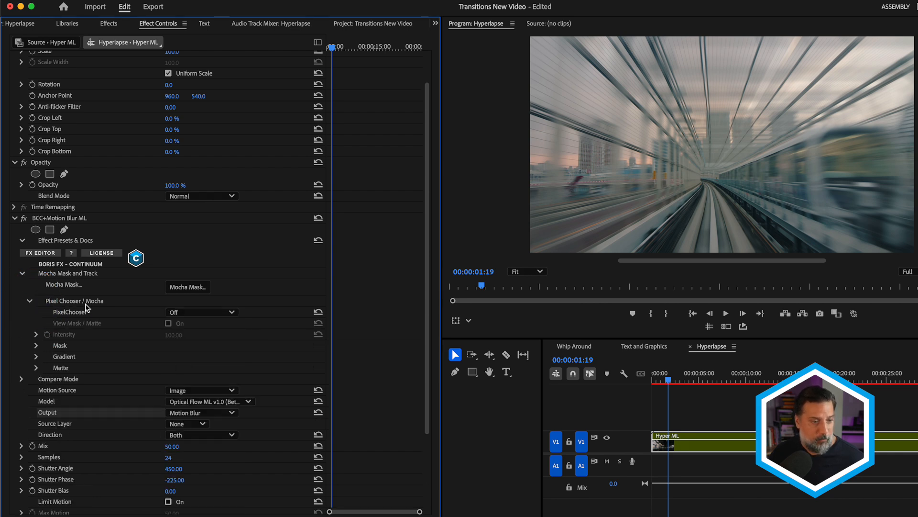
{"action": "left_click", "coordinate": [29, 300]}
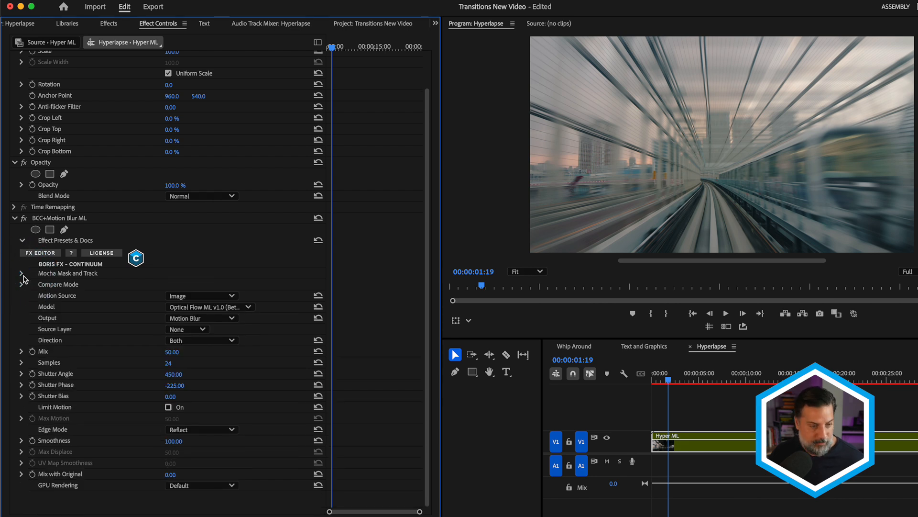
{"action": "mouse_move", "coordinate": [110, 382]}
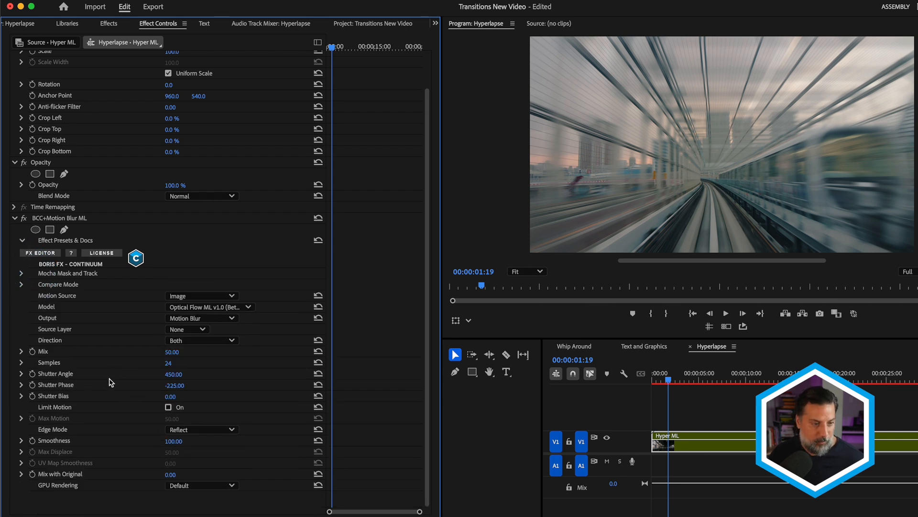
{"action": "mouse_move", "coordinate": [113, 379]}
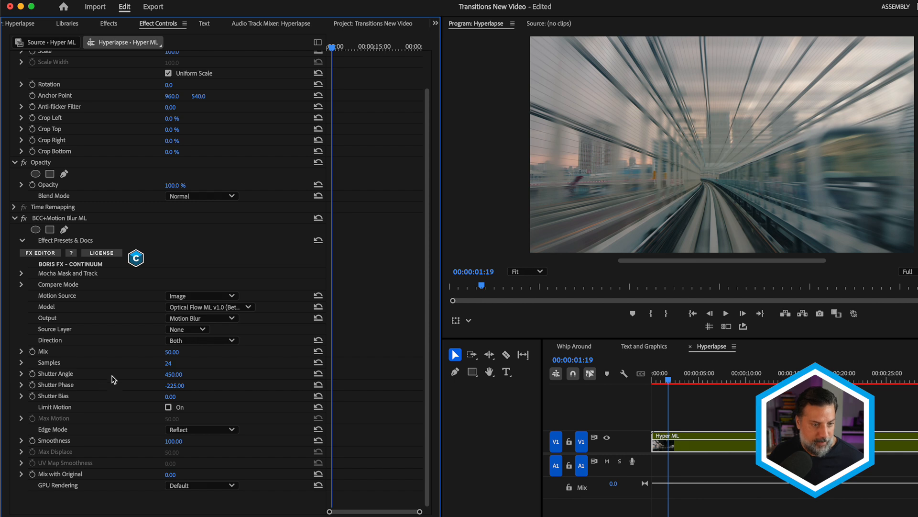